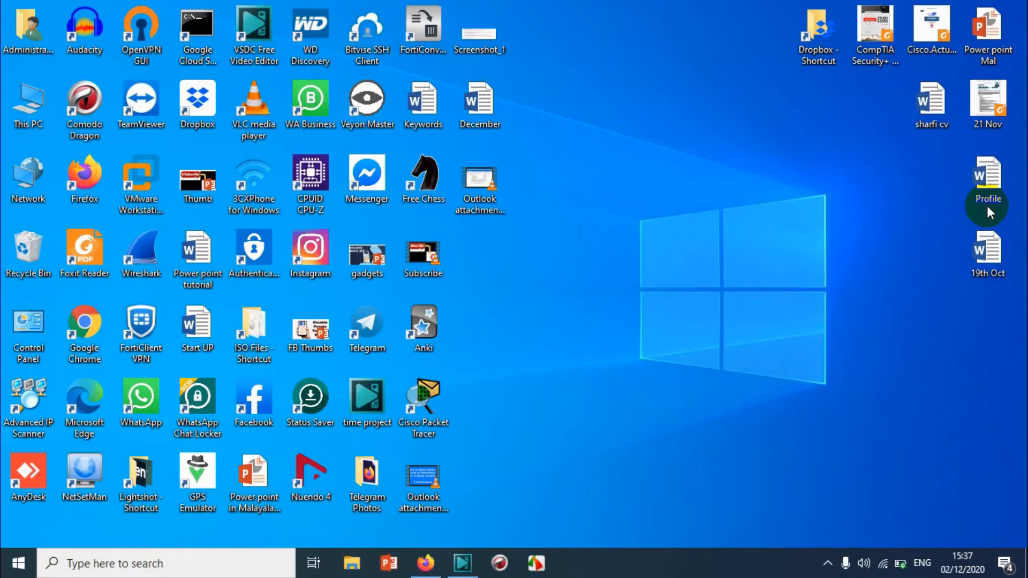
mouse_move(619, 335)
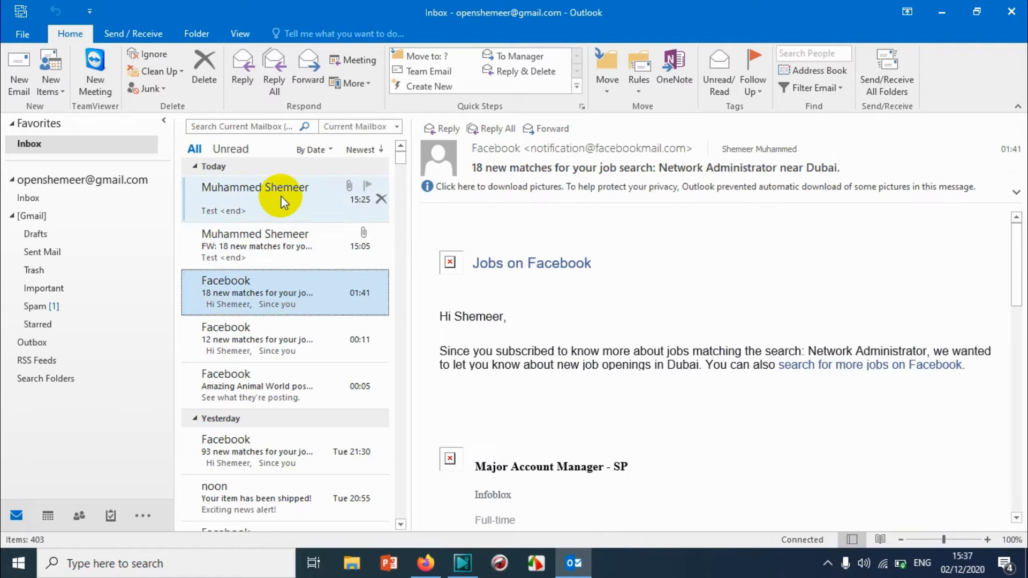
left_click(282, 199)
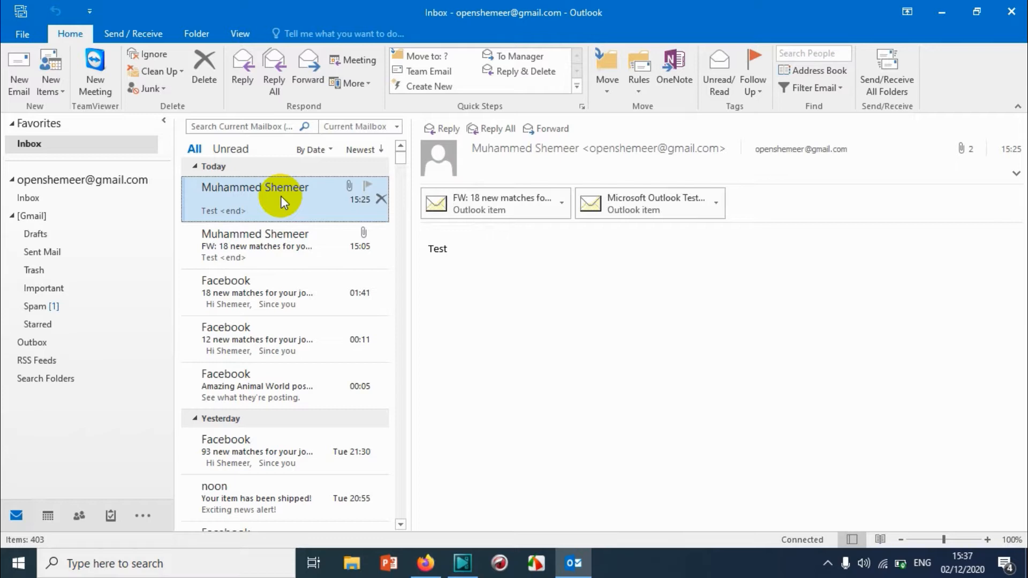
mouse_move(292, 246)
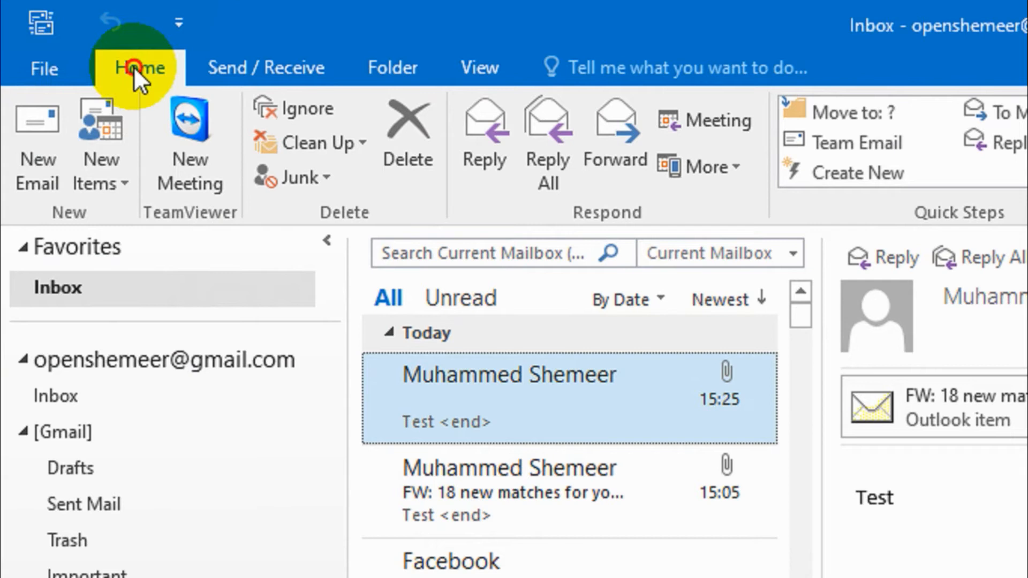
left_click(704, 167)
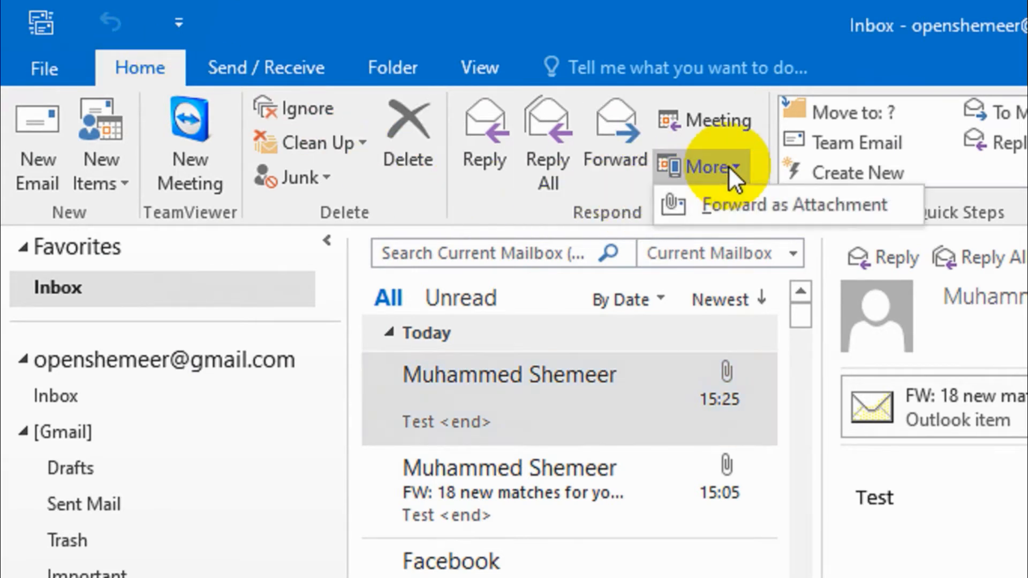
mouse_move(761, 216)
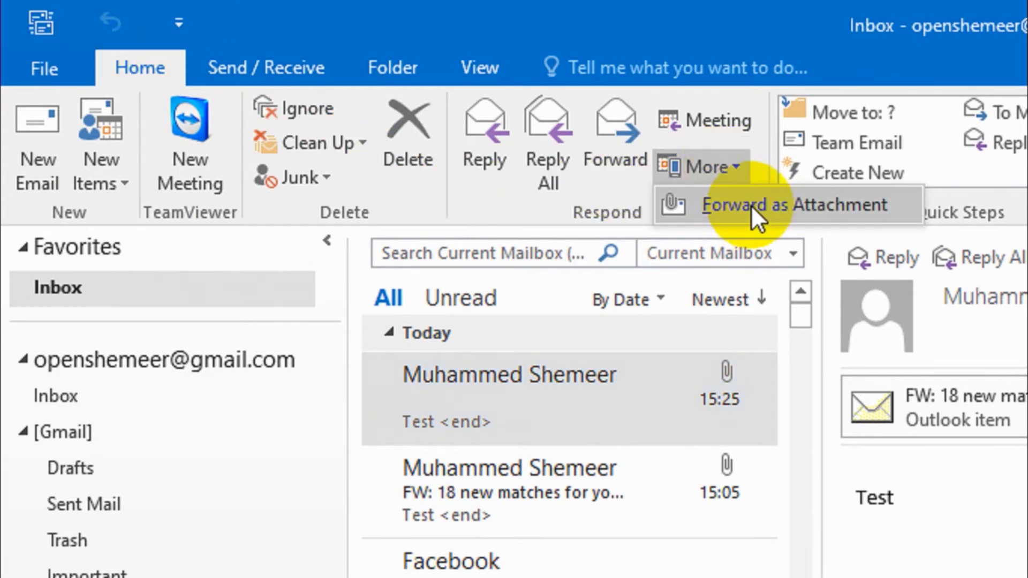
left_click(792, 204)
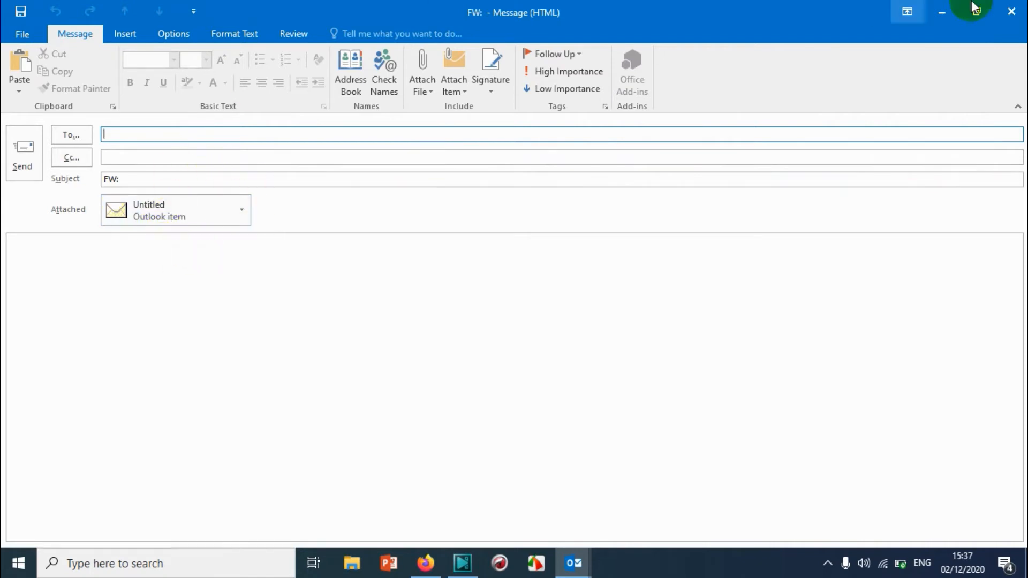
left_click(1012, 12)
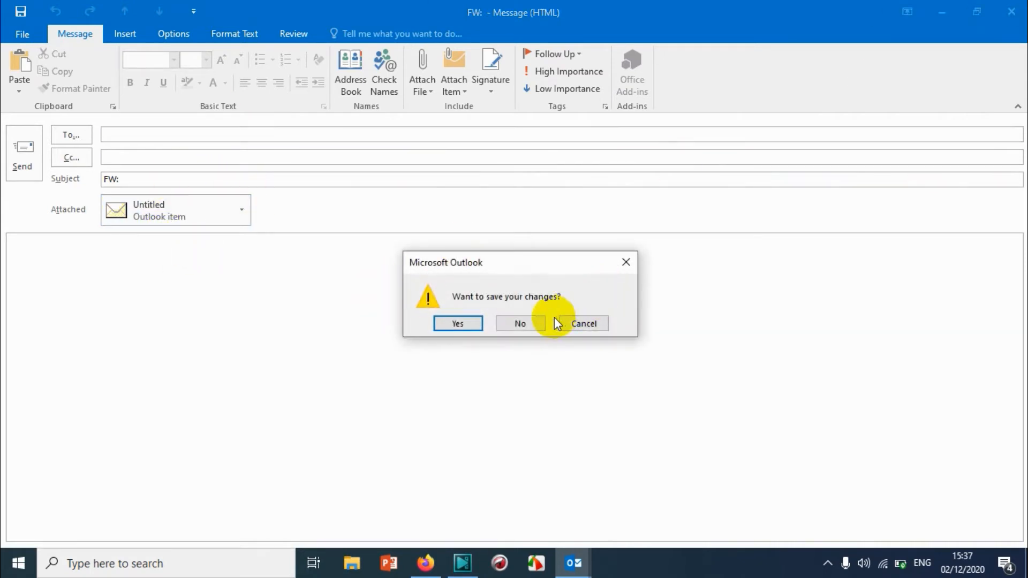
left_click(519, 323)
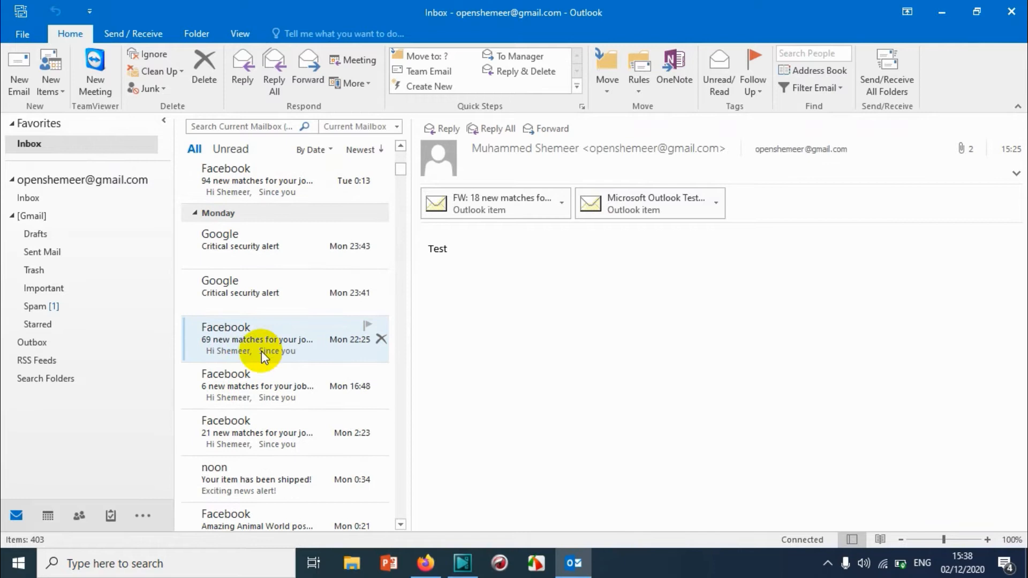
Forward the Critical security alert as an attachment to the suggested address, with body 'Test', and send
left_click(256, 293)
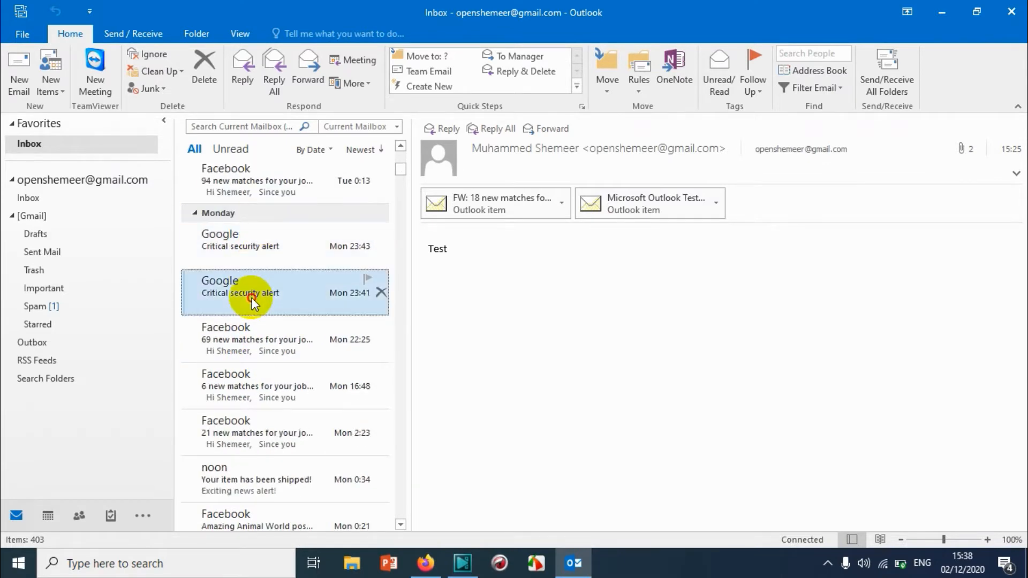
left_click(256, 292)
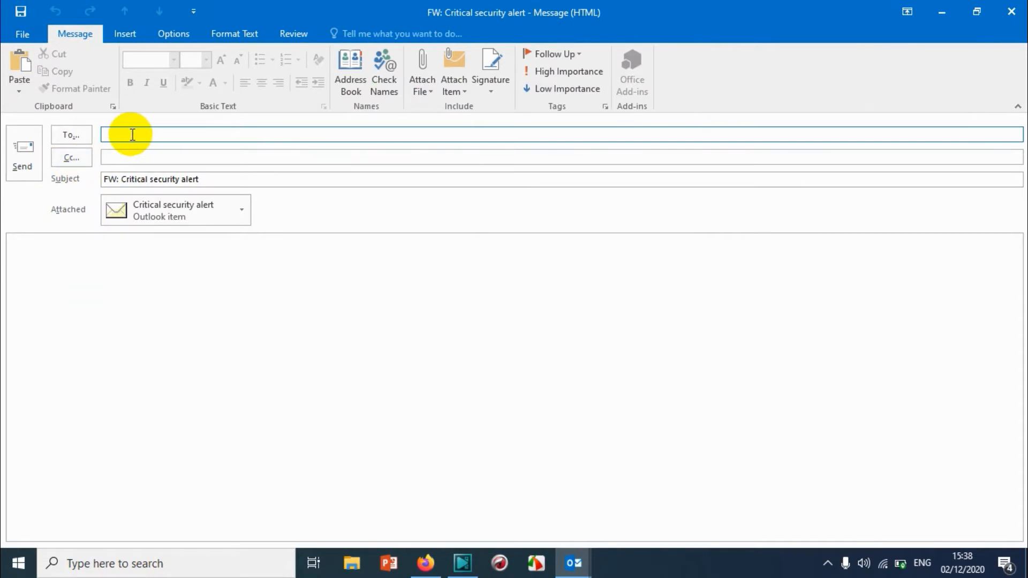
type("o")
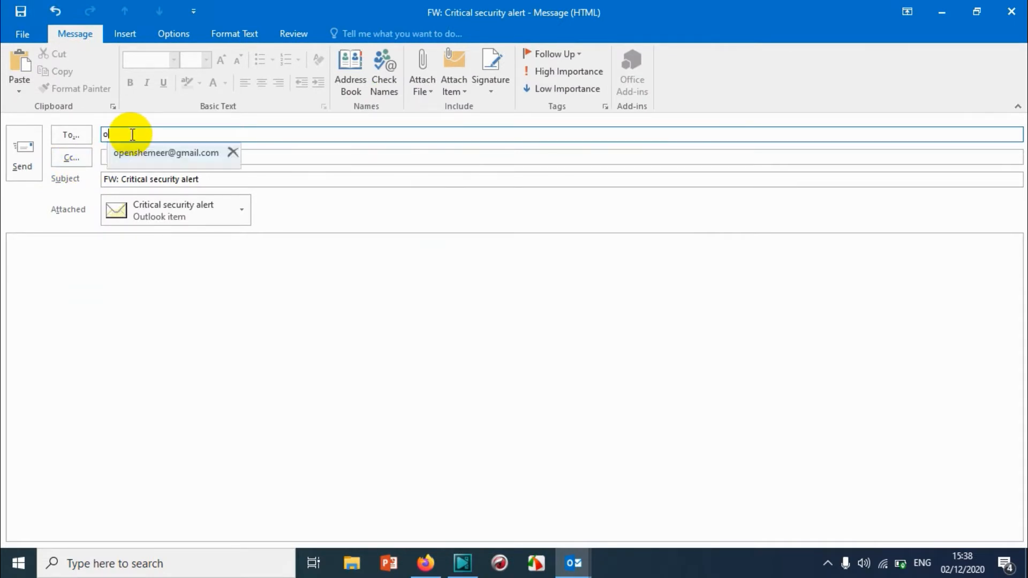
left_click(166, 153)
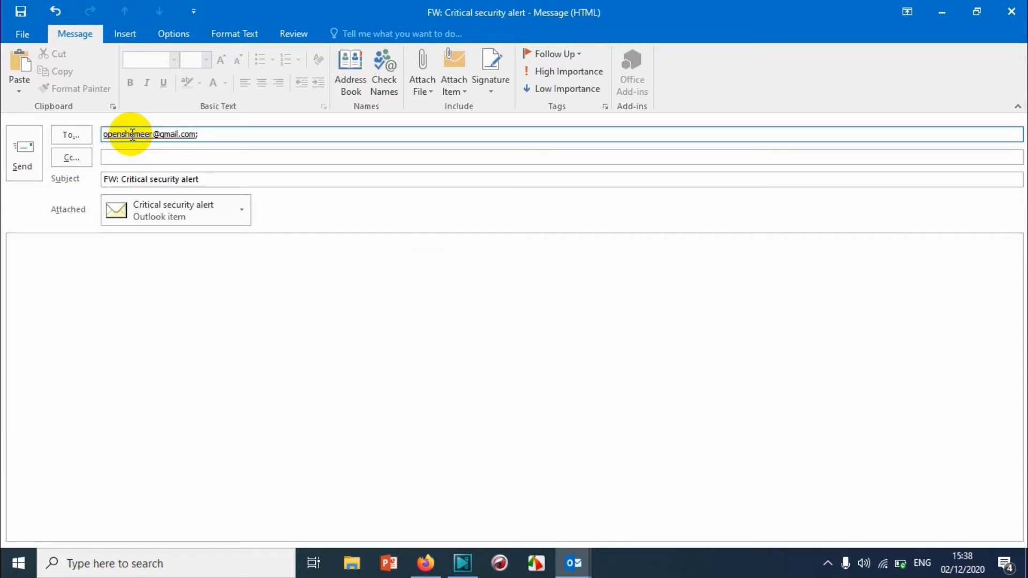
type("Test")
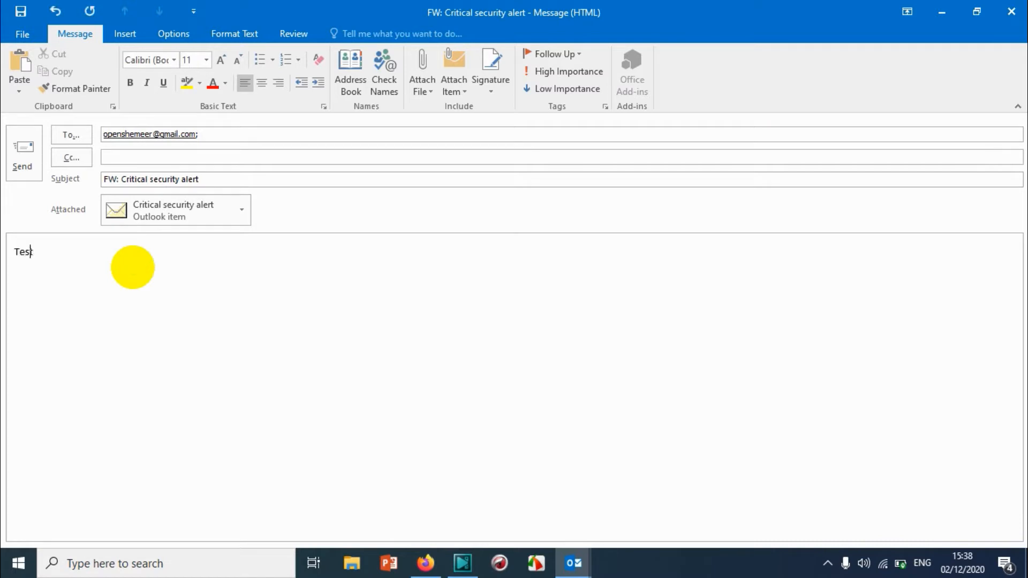
left_click(22, 166)
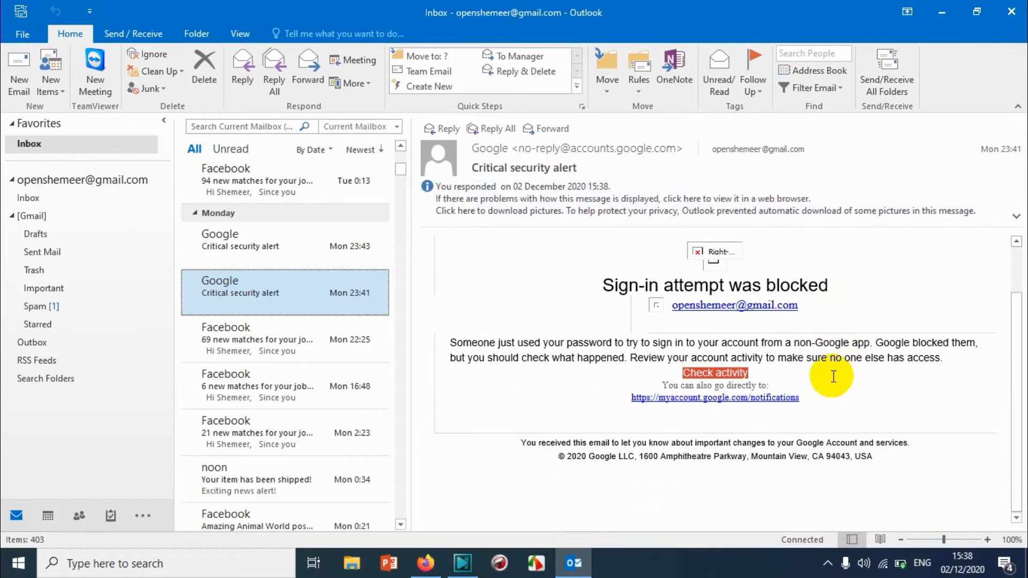
Open the received FW: Critical security alert and its attached original alert
double_click(239, 292)
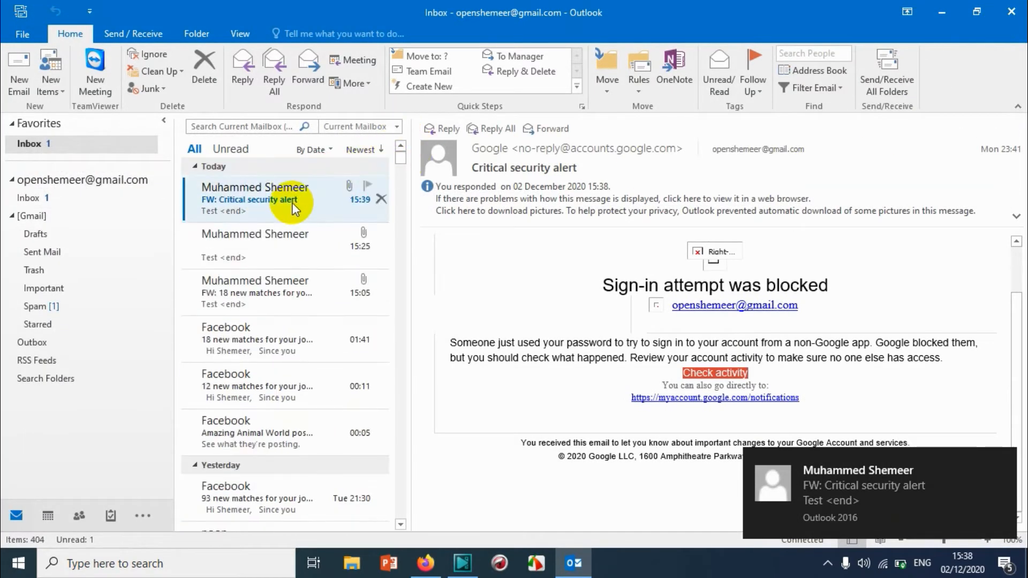
double_click(254, 199)
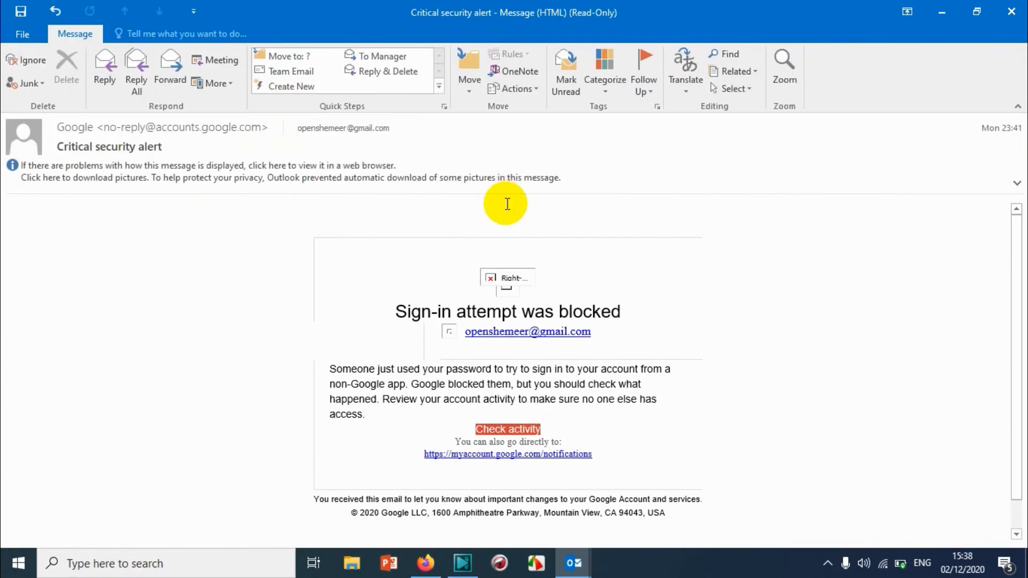
mouse_move(750, 293)
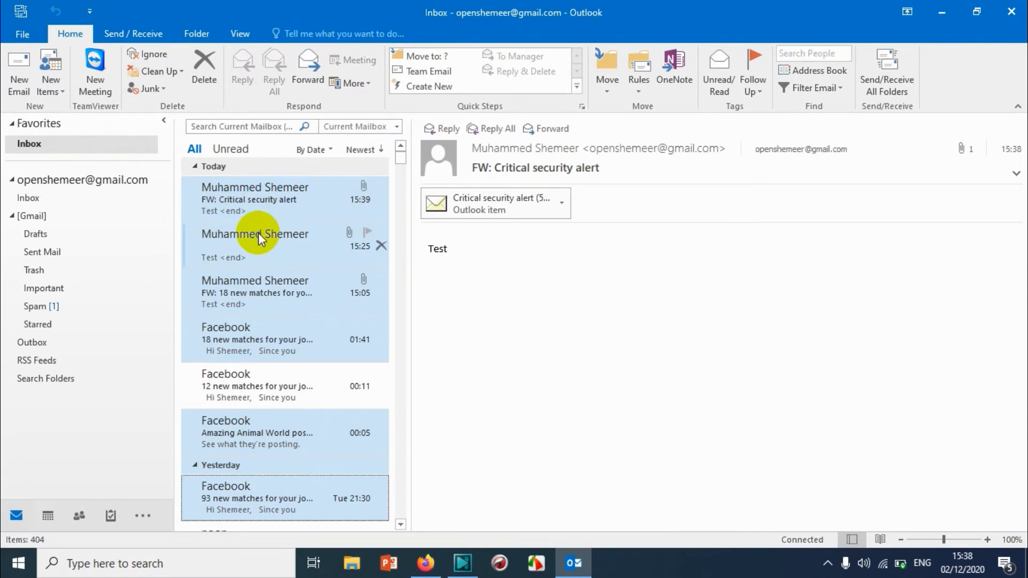
left_click(350, 84)
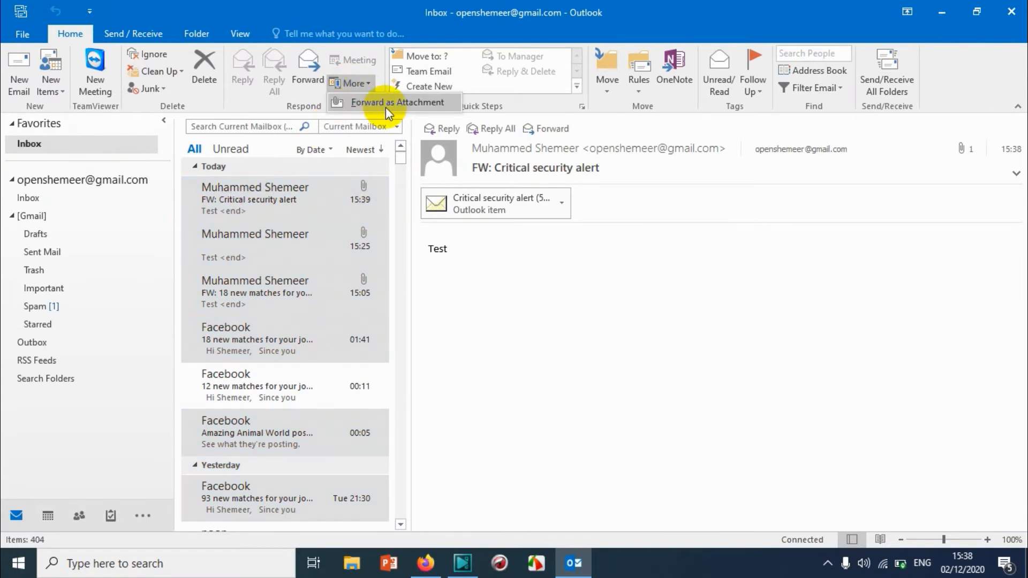
left_click(398, 102)
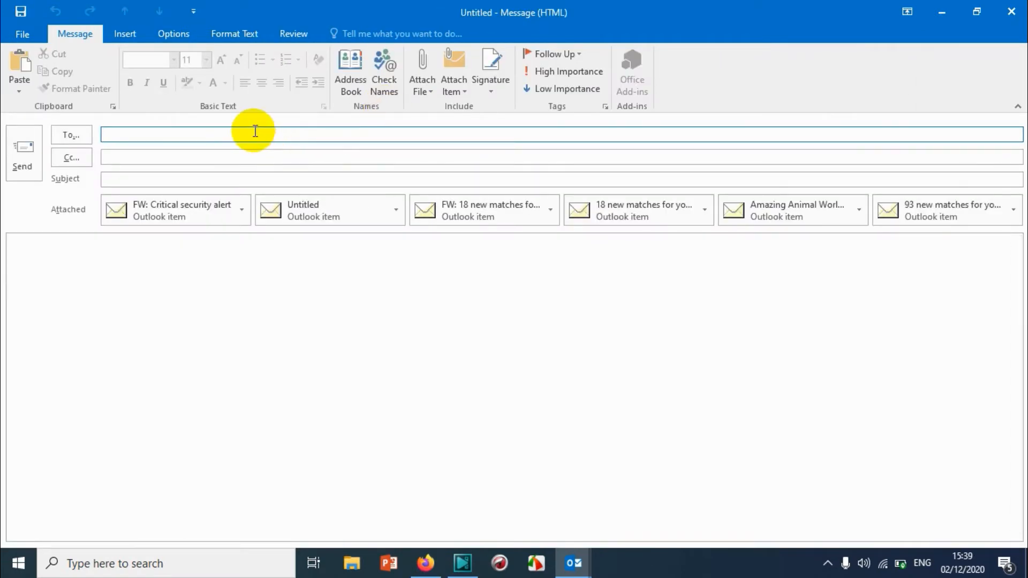
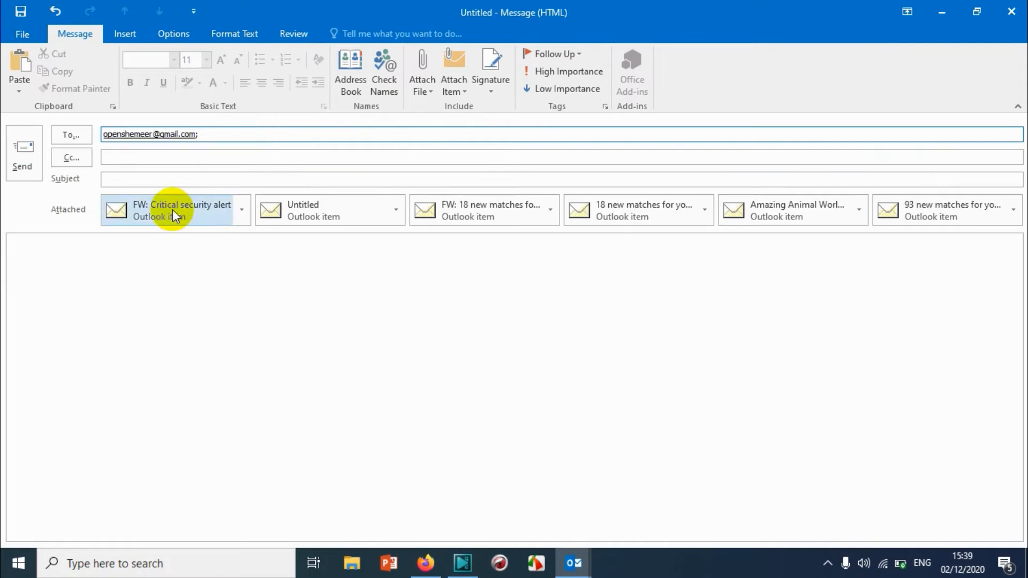
type("test")
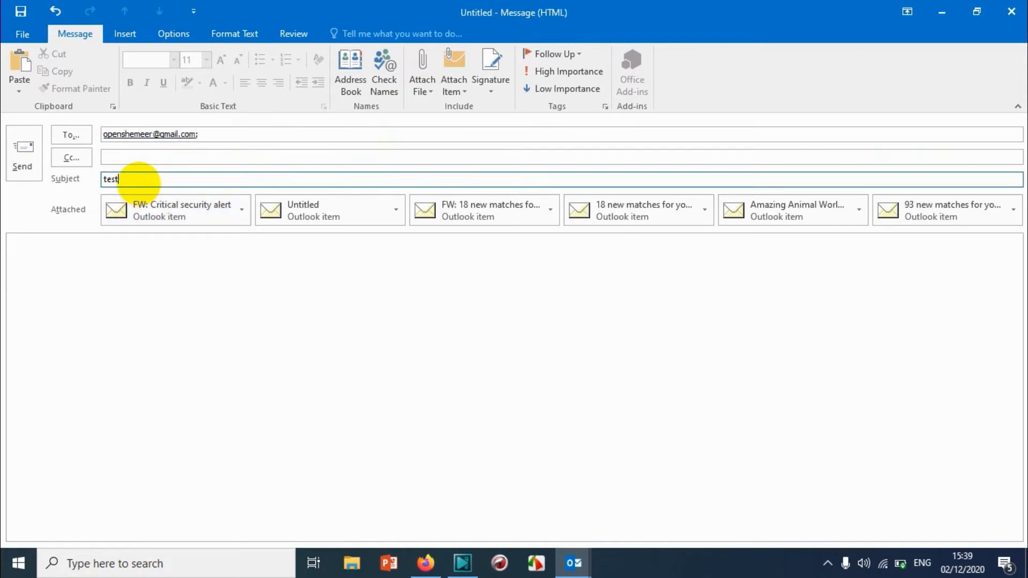
left_click(22, 164)
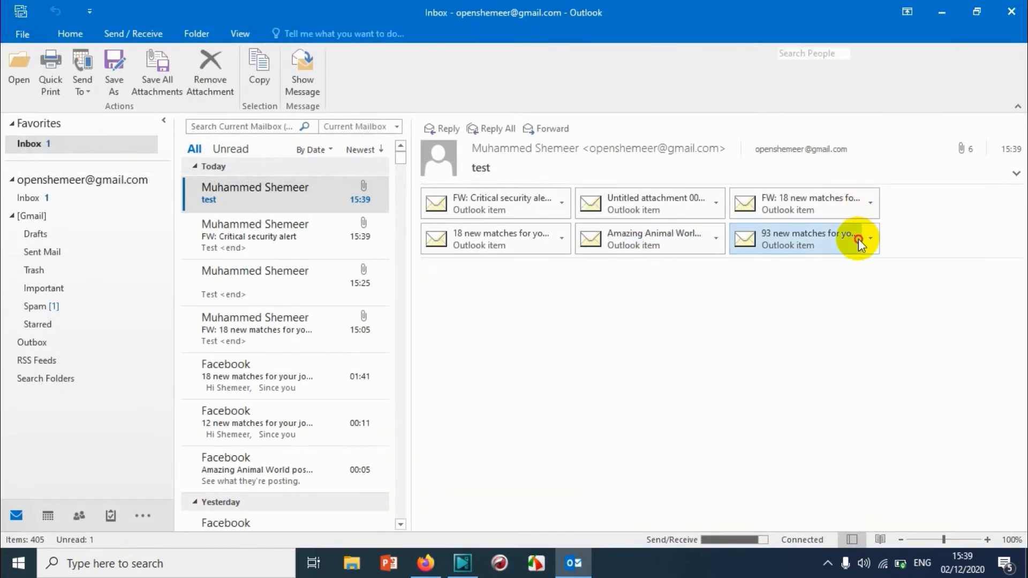
double_click(803, 238)
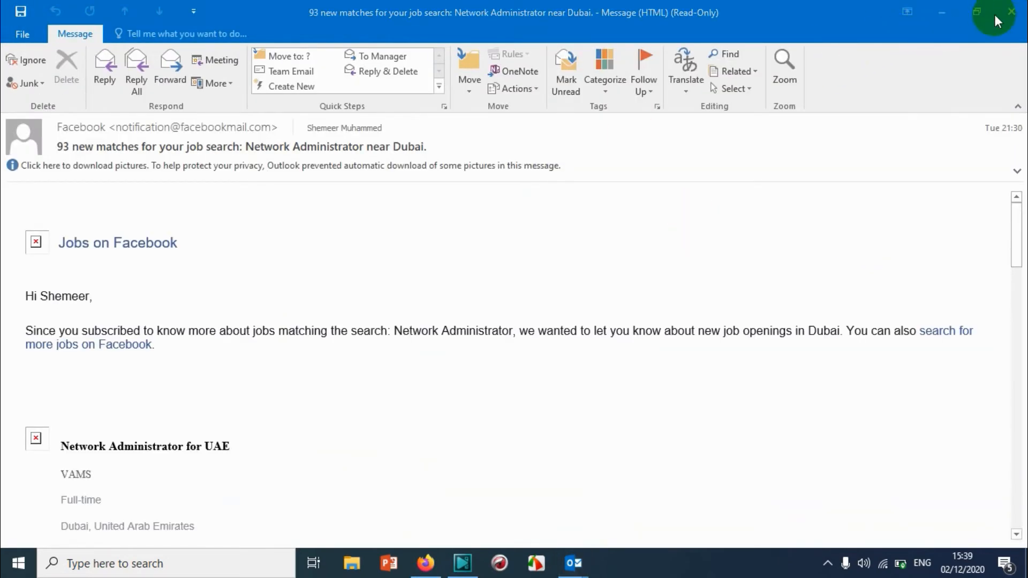
left_click(1009, 12)
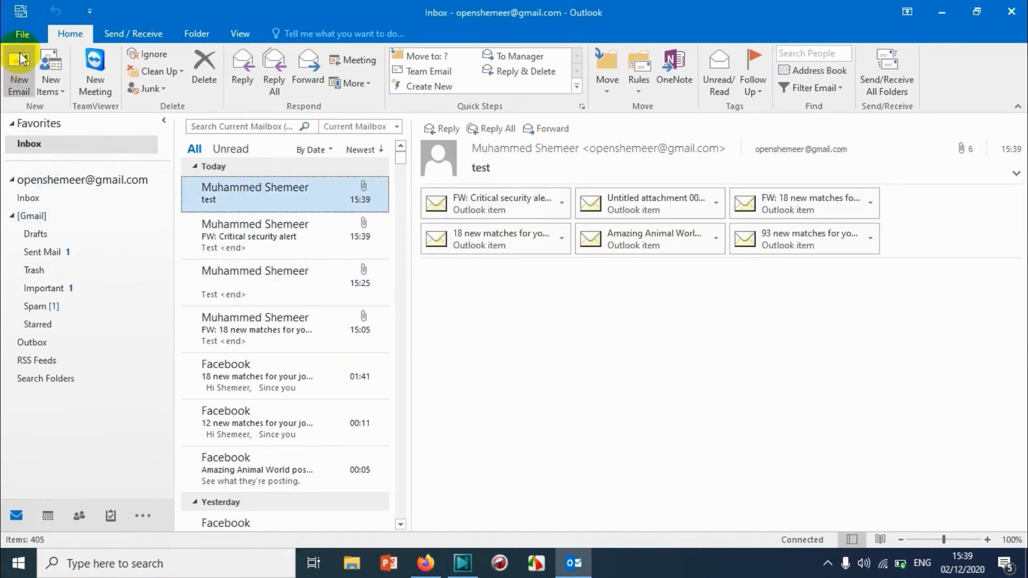
left_click(20, 72)
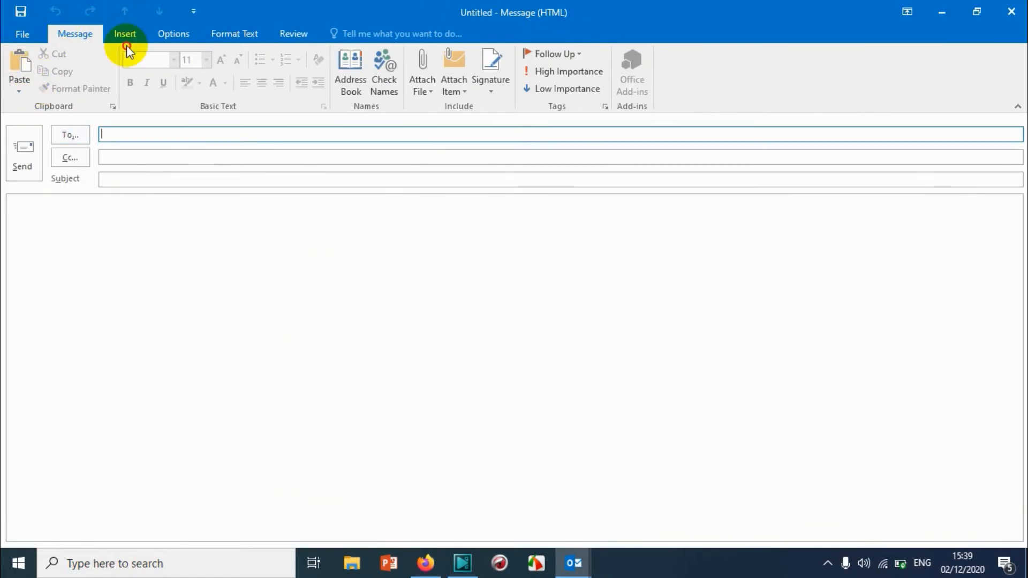
Attach four Inbox messages, including the Critical security alert, as Outlook items
left_click(125, 33)
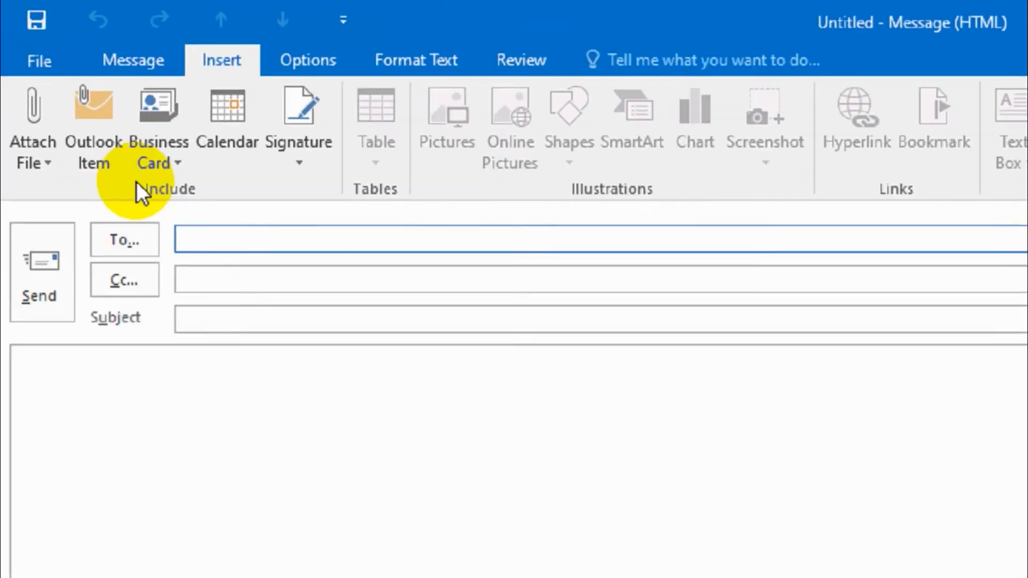
left_click(105, 128)
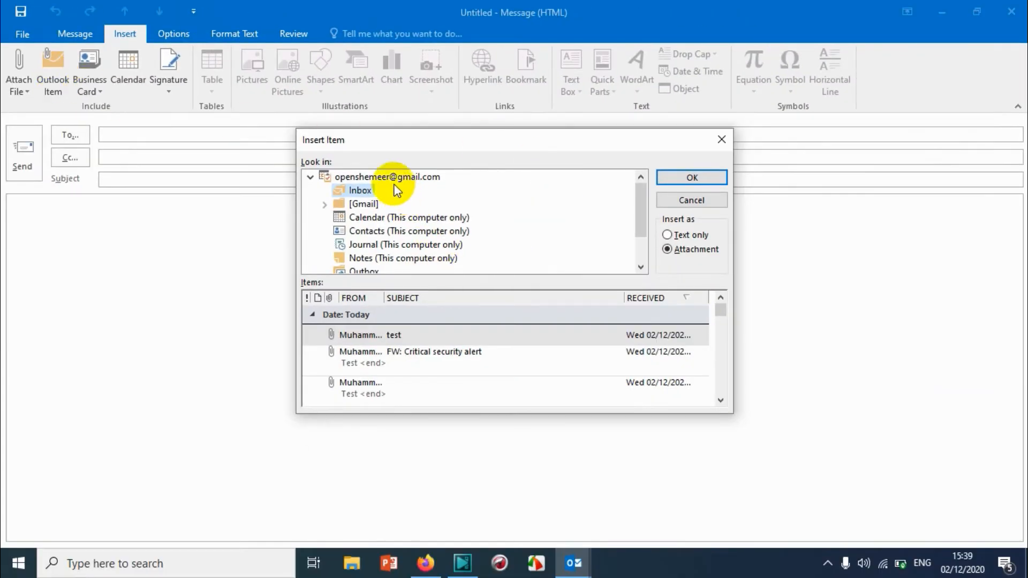
mouse_move(642, 213)
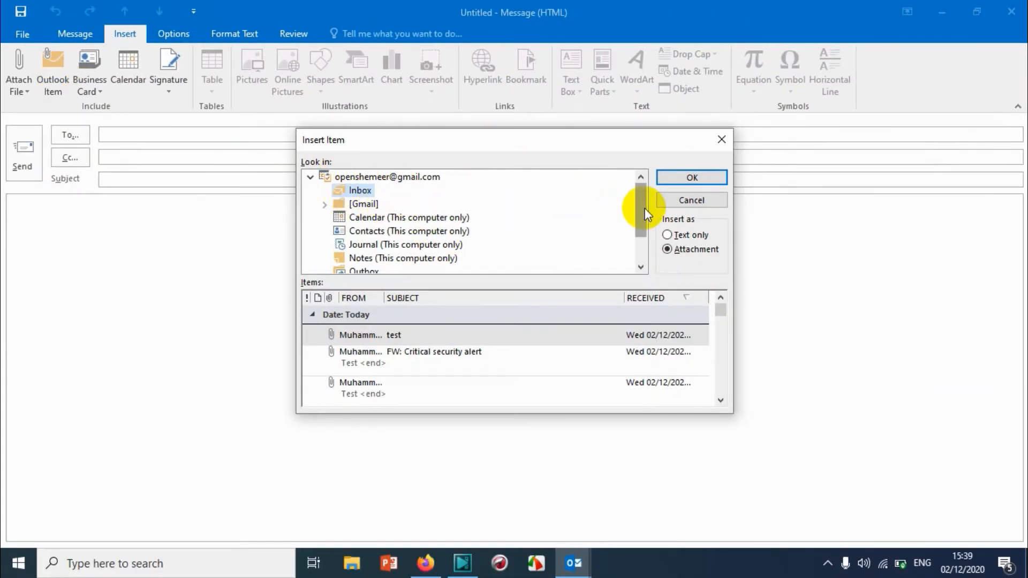
scroll("down", 3)
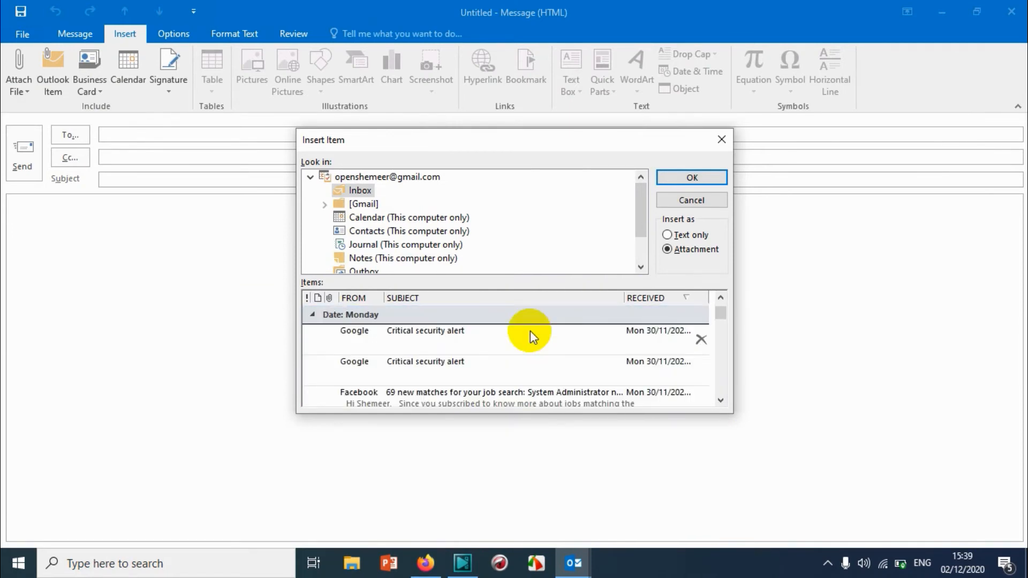
left_click(425, 361)
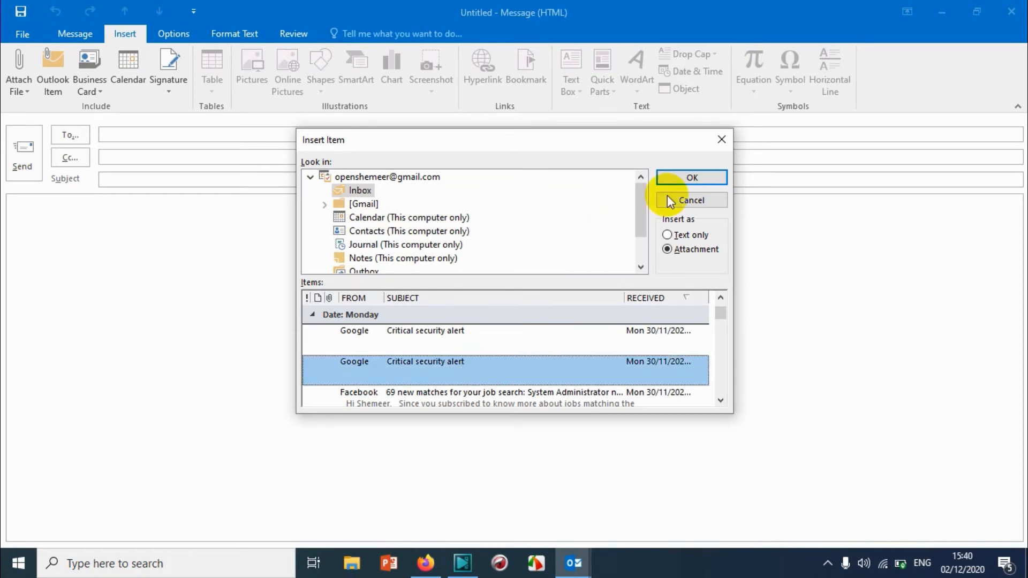
left_click(692, 178)
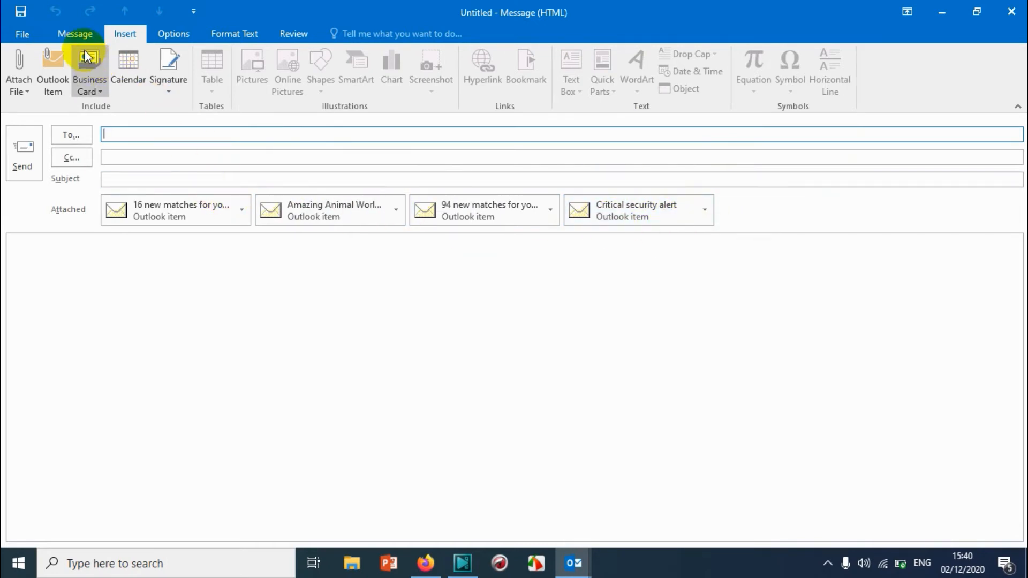
mouse_move(18, 72)
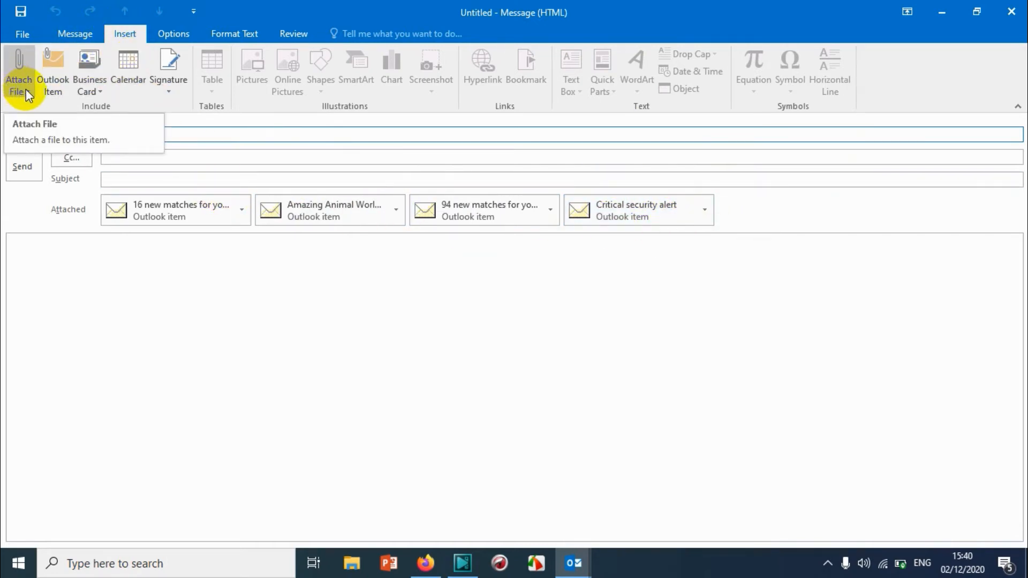
Attach test, Microsoft Outlook Test and All Inbox Items from the Gmail Sent Mail folder
left_click(18, 73)
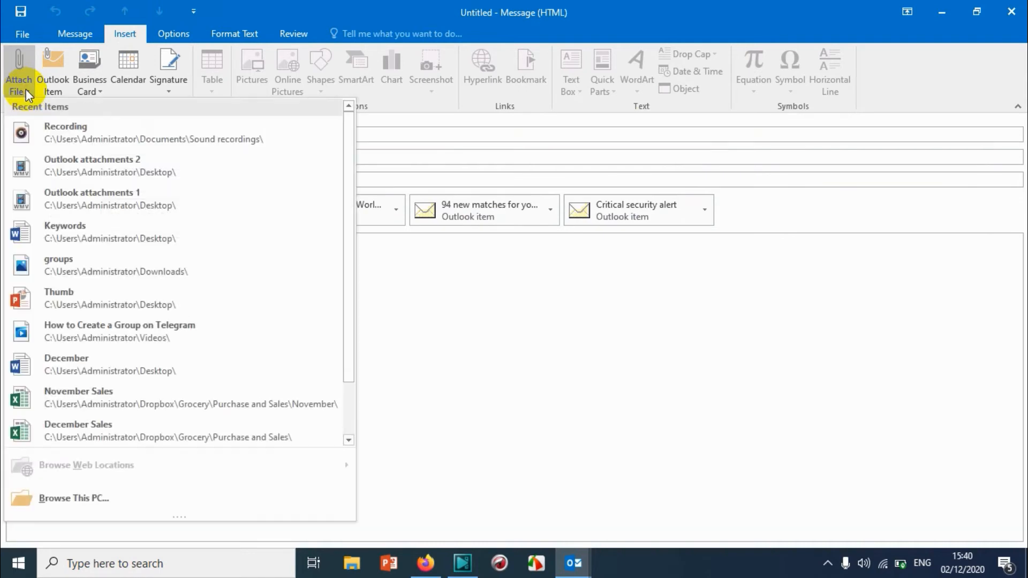
left_click(53, 65)
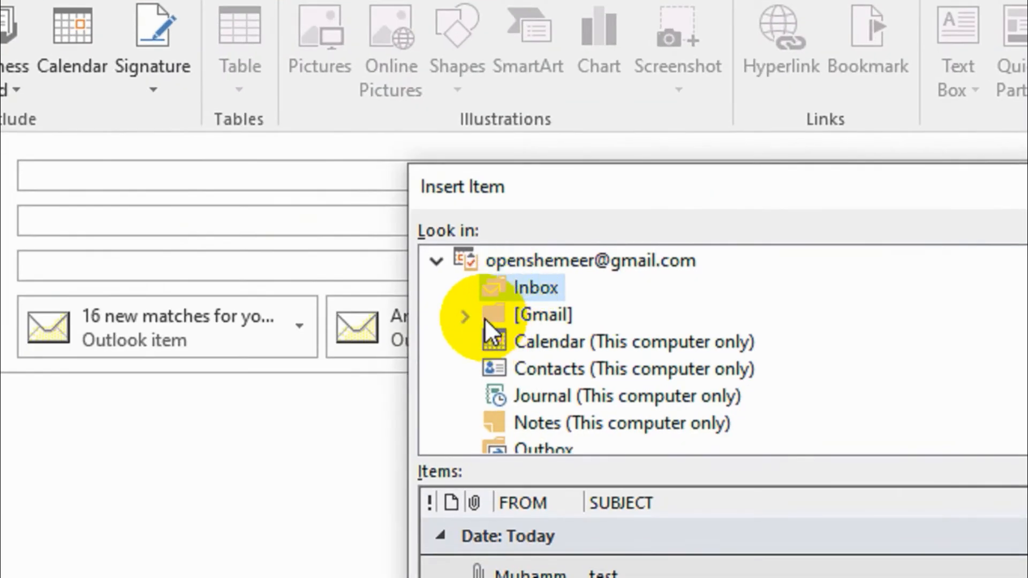
left_click(466, 315)
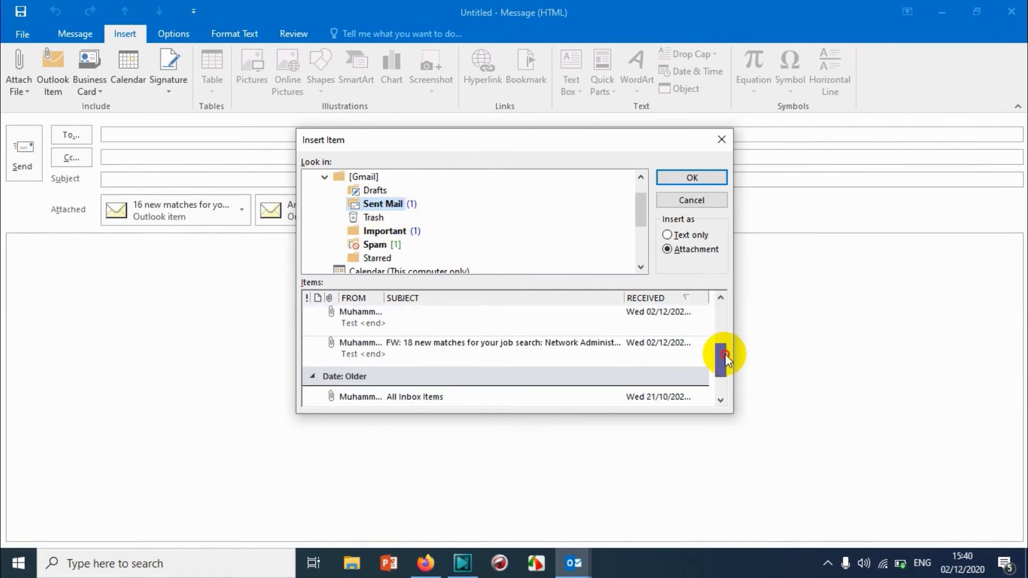
scroll("down", 3)
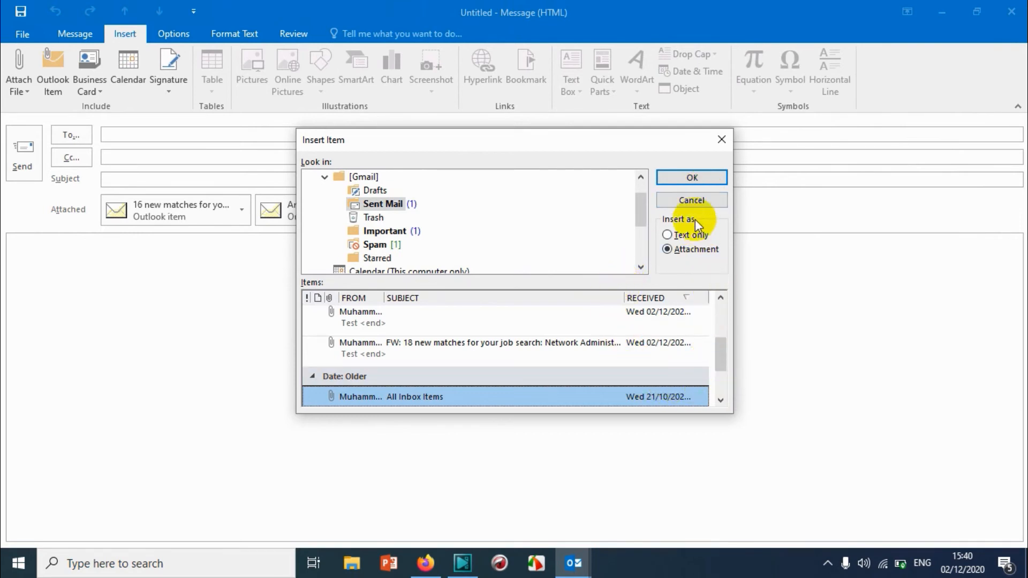
left_click(691, 178)
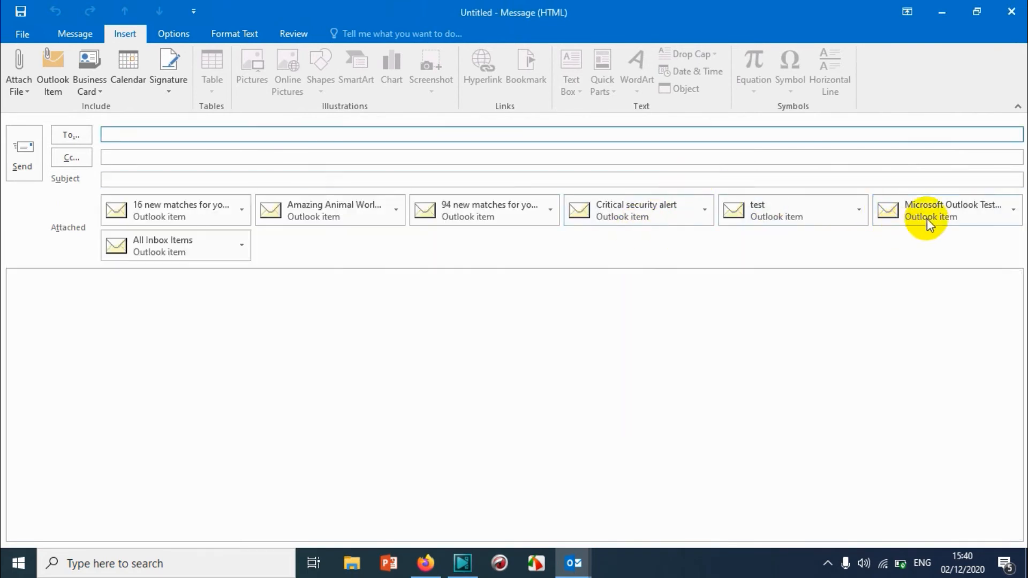
mouse_move(636, 210)
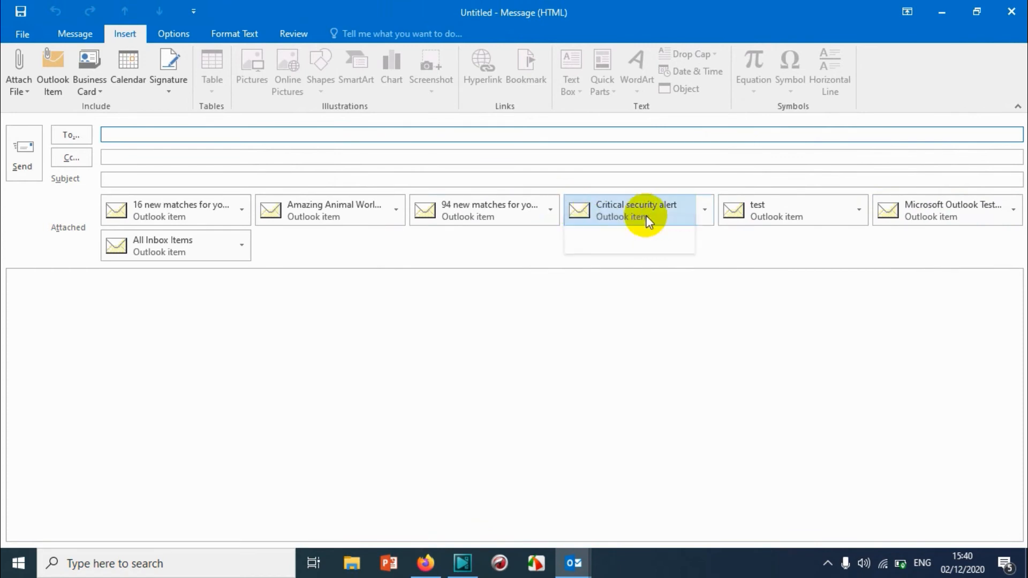
mouse_move(891, 226)
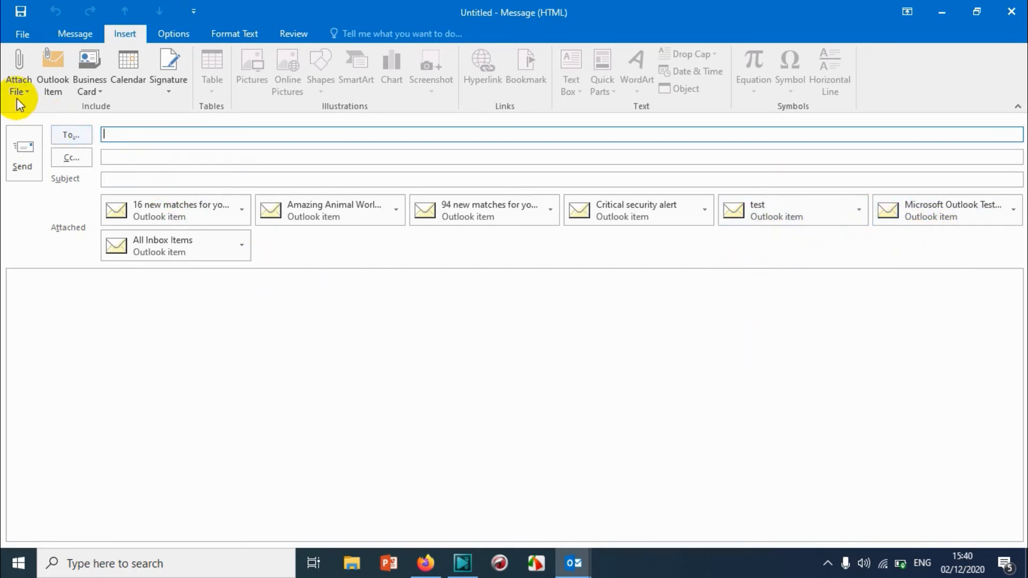
Attach FW: Critical security alert from the Important folder as an Outlook item
left_click(53, 72)
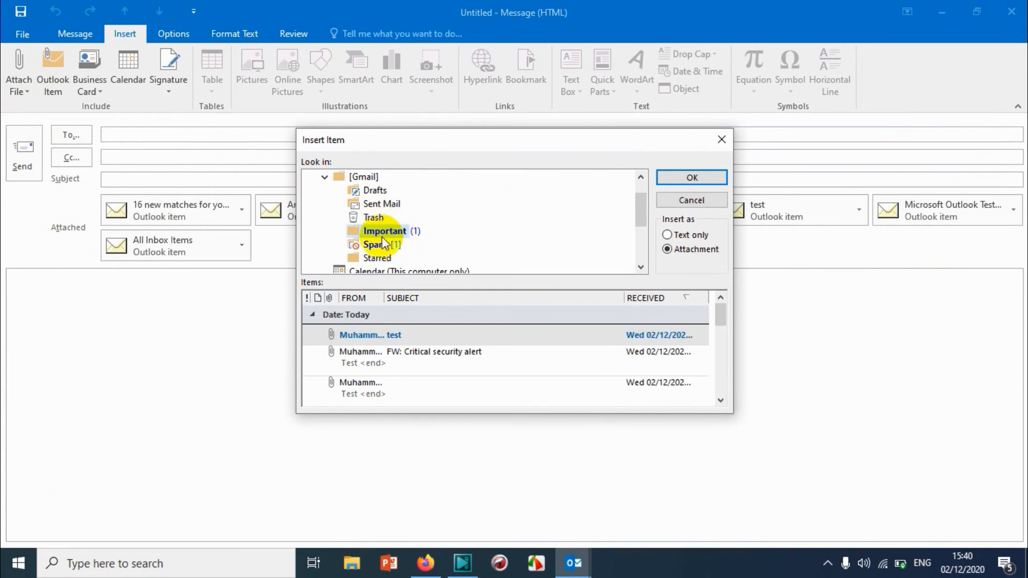
left_click(433, 351)
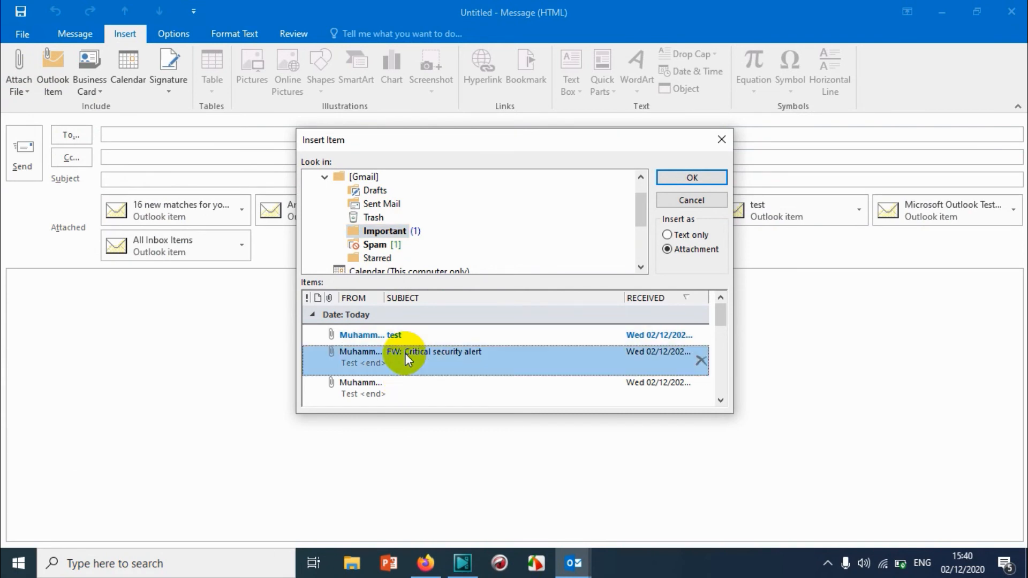
left_click(690, 177)
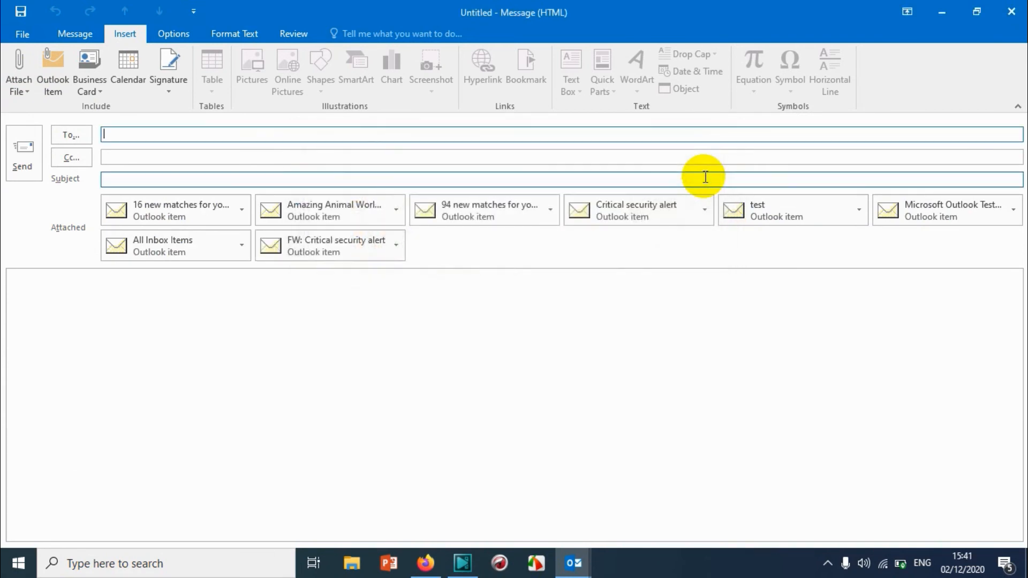
left_click(328, 210)
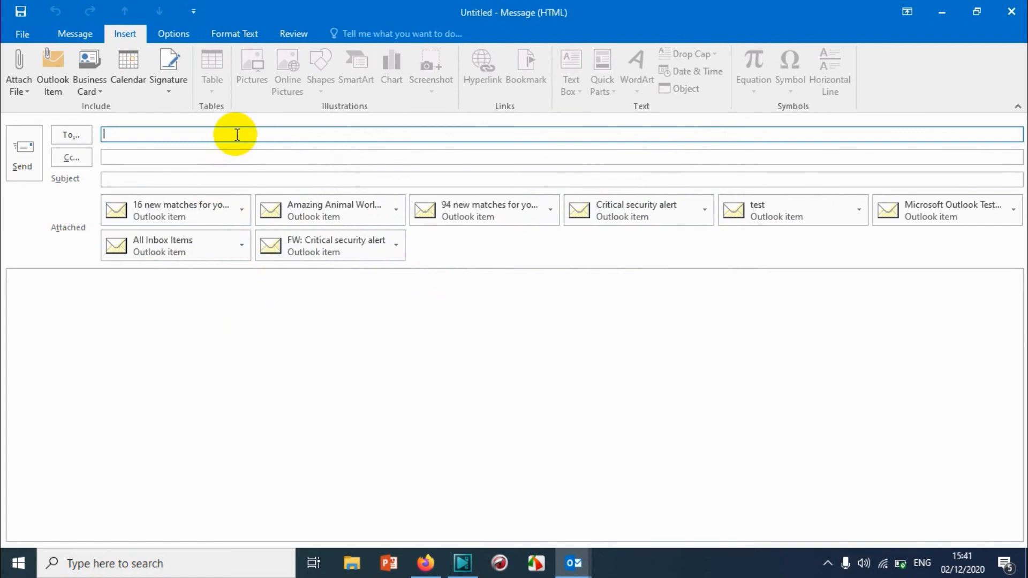
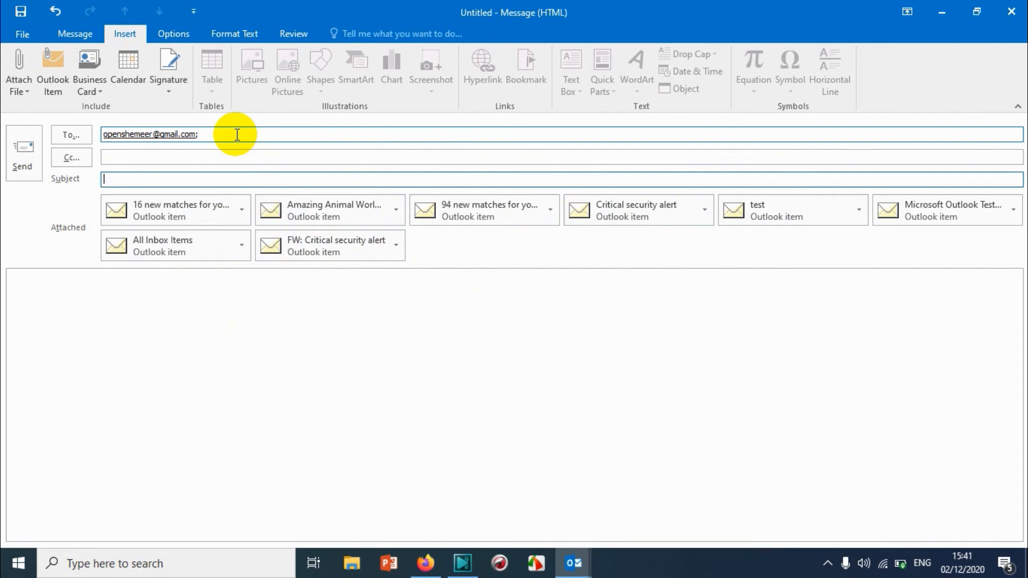
type("Test 3")
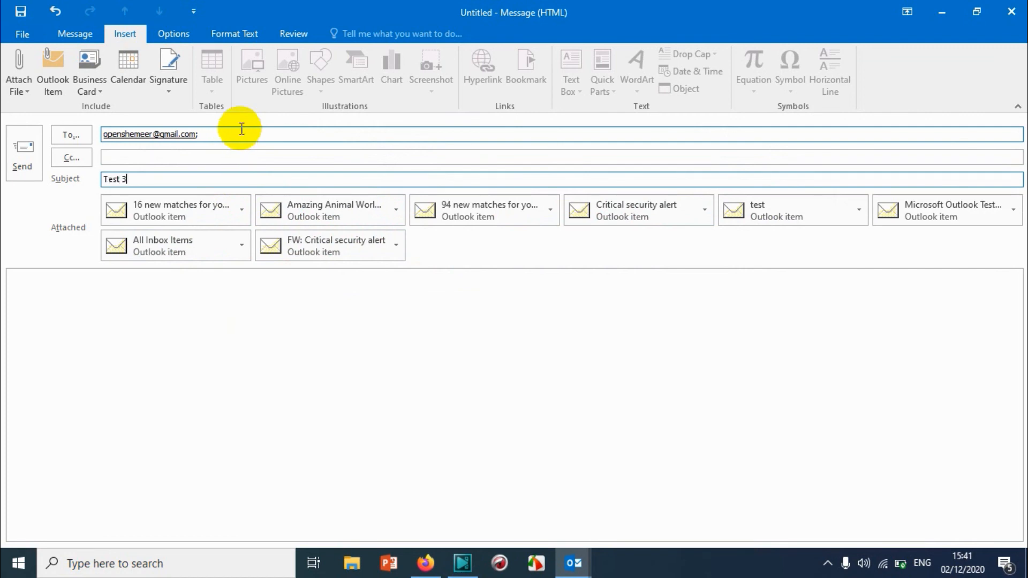
type("Test")
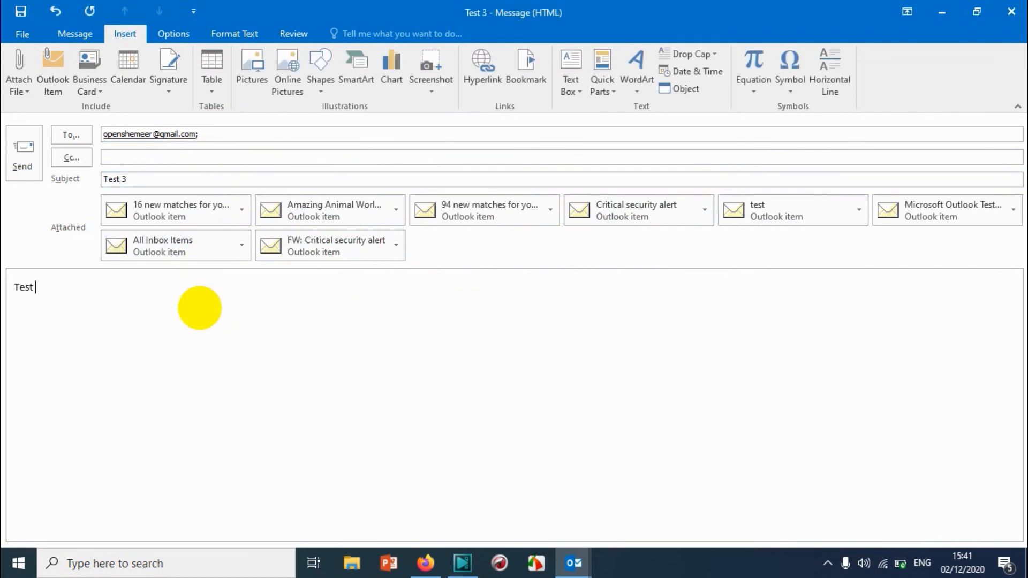
left_click(21, 166)
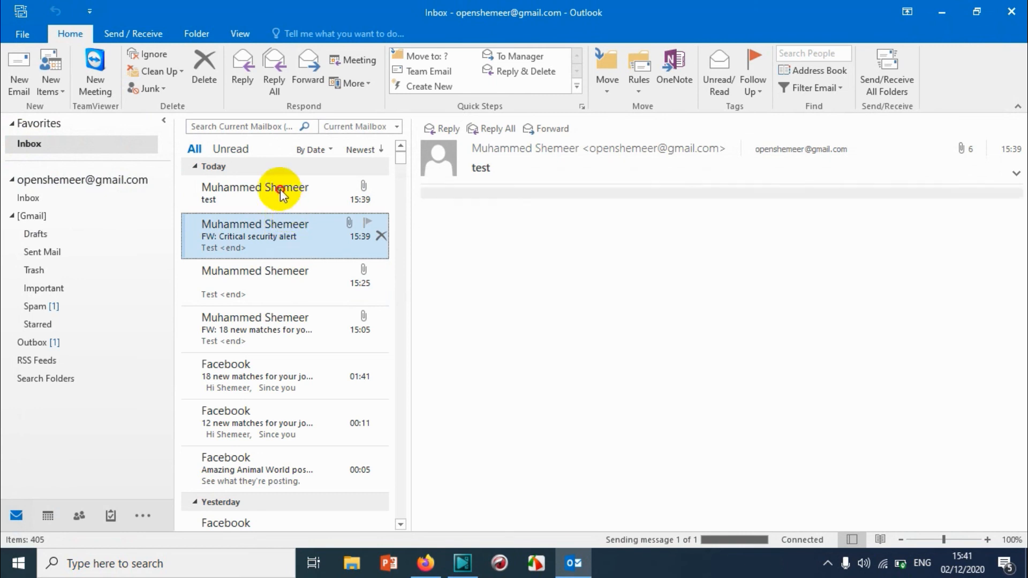
Show the six-attachment test message in the Inbox reading pane
left_click(282, 192)
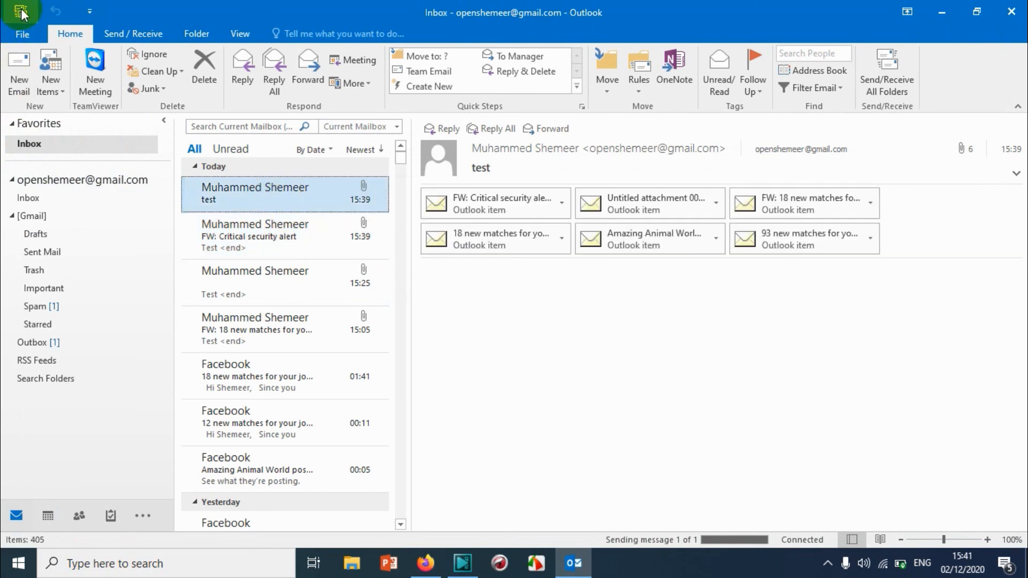